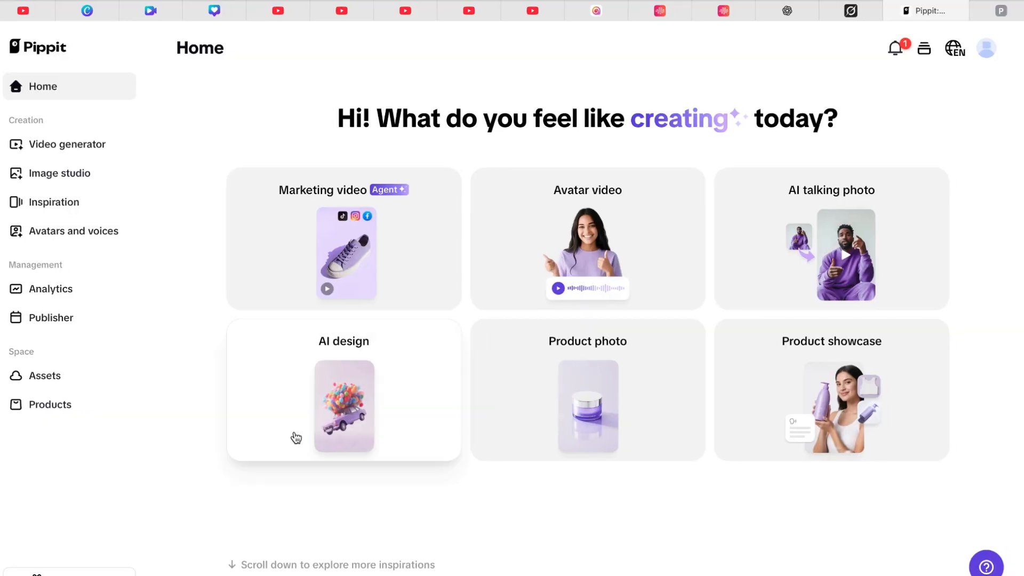
pyautogui.moveTo(166, 153)
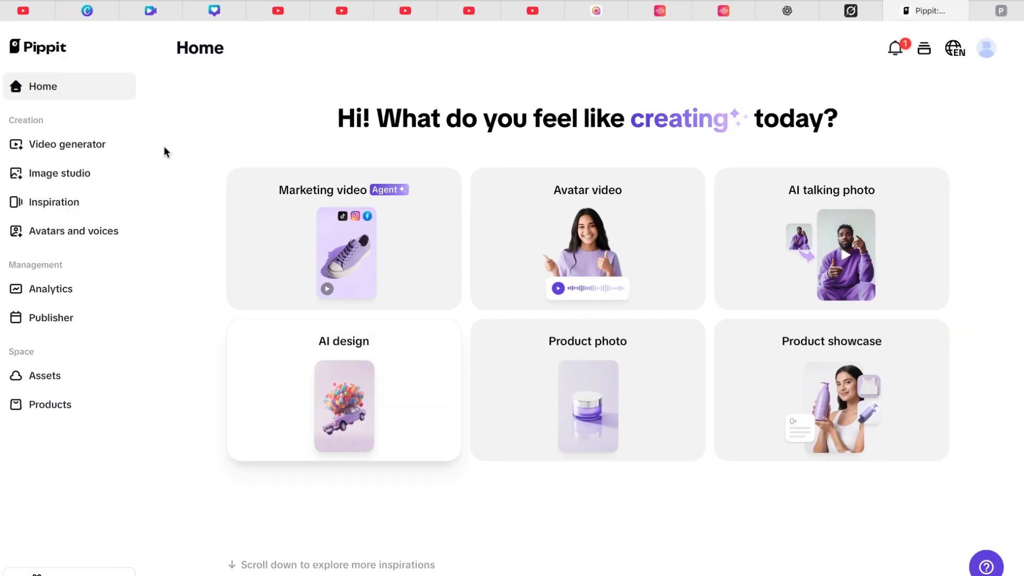
pyautogui.moveTo(142, 59)
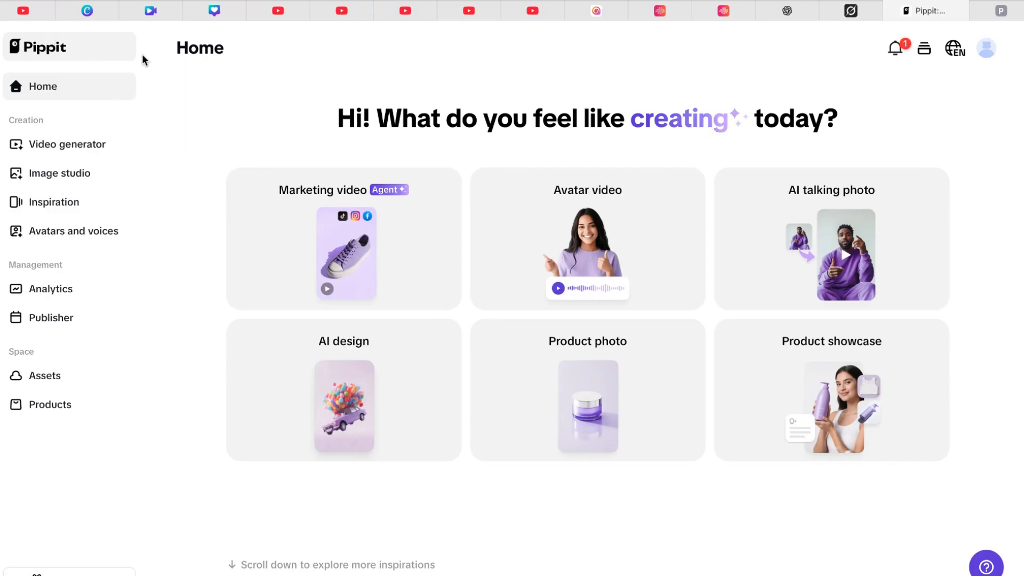
pyautogui.moveTo(620, 104)
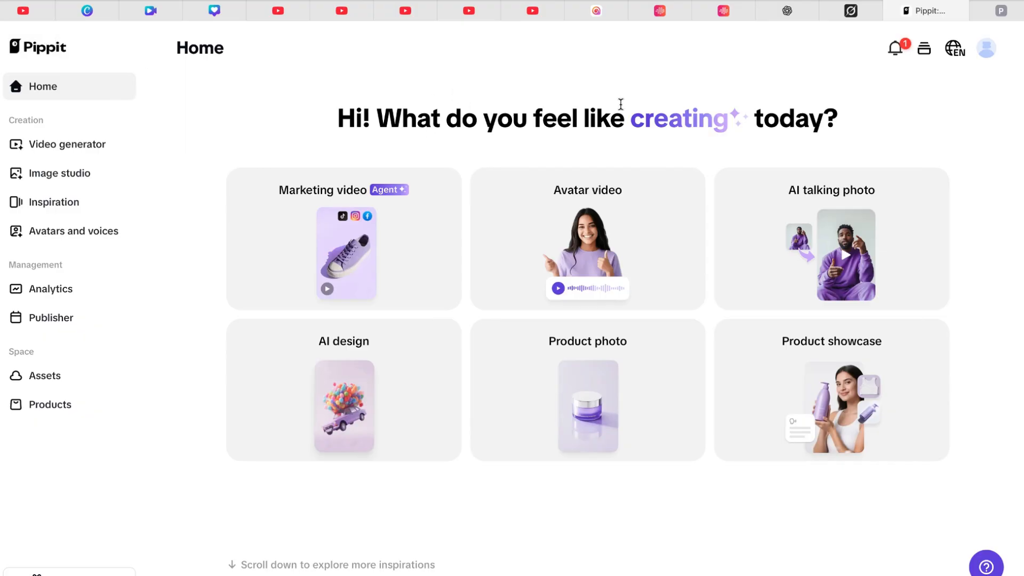
pyautogui.moveTo(869, 140)
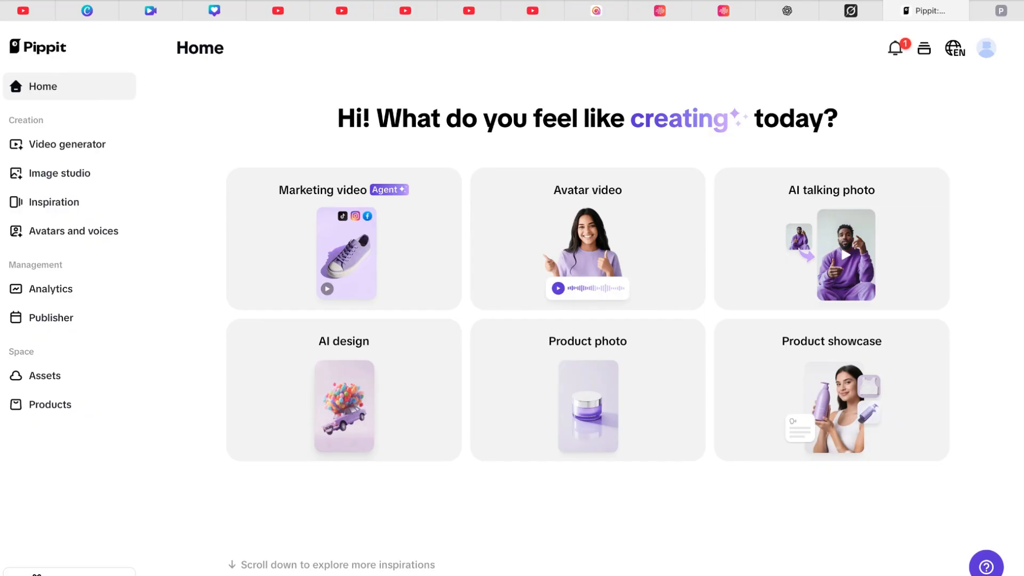
pyautogui.moveTo(313, 247)
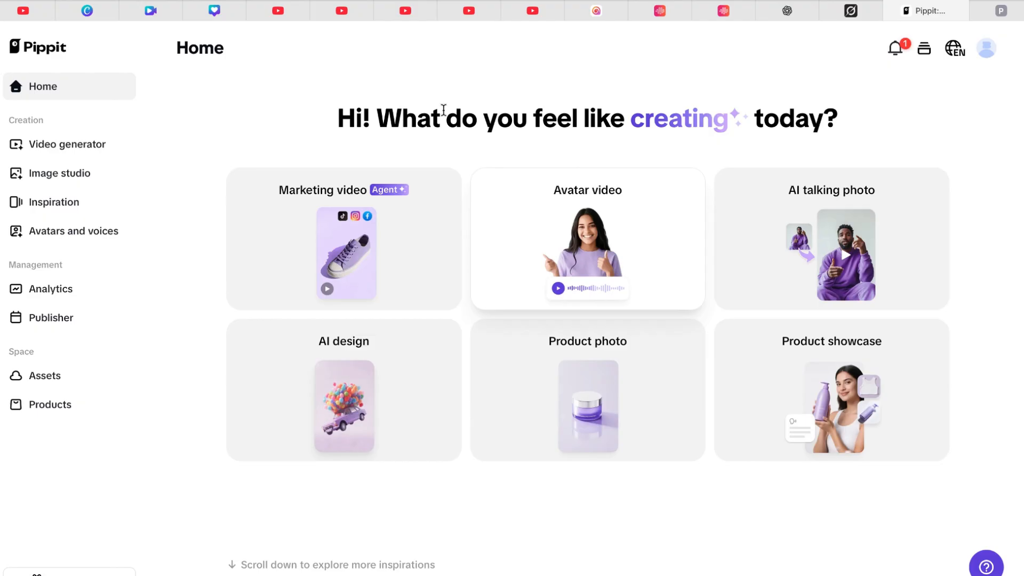
pyautogui.moveTo(349, 257)
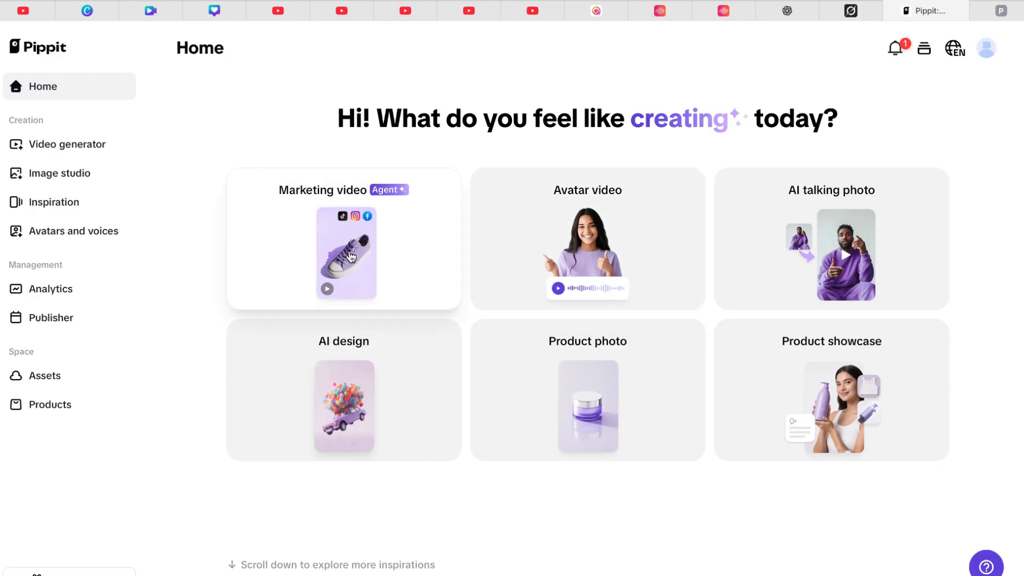
pyautogui.moveTo(620, 233)
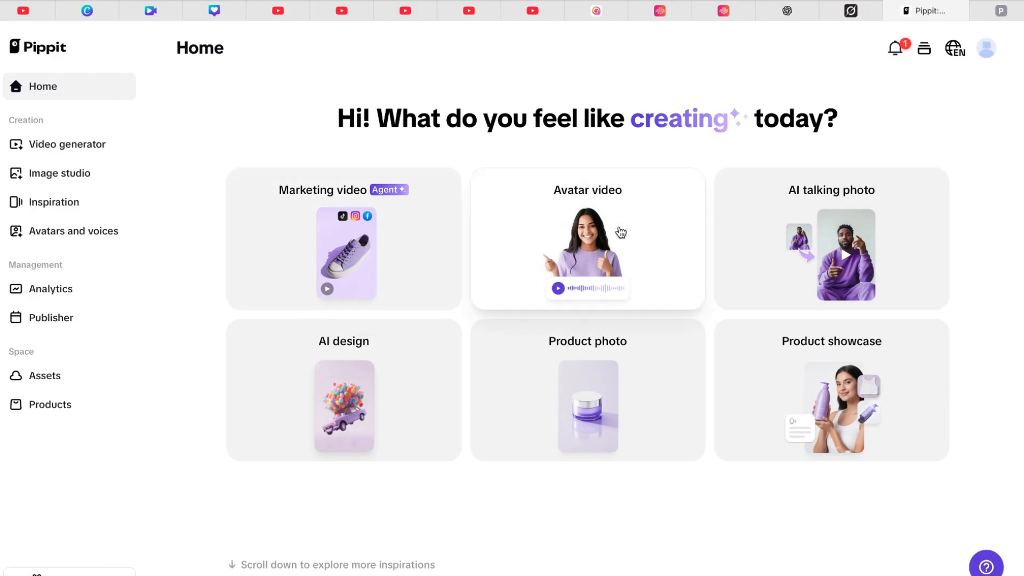
pyautogui.moveTo(772, 252)
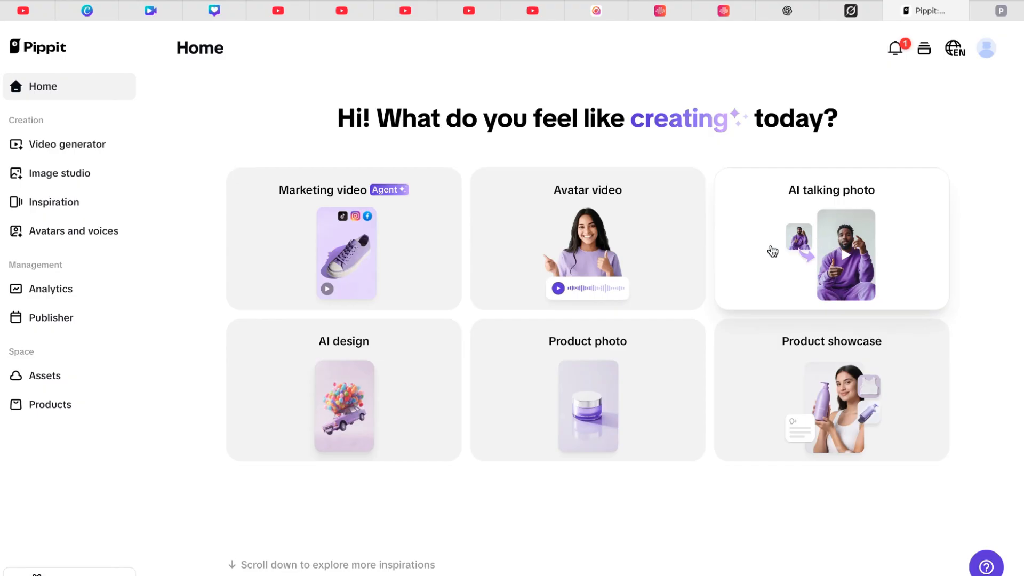
pyautogui.moveTo(661, 376)
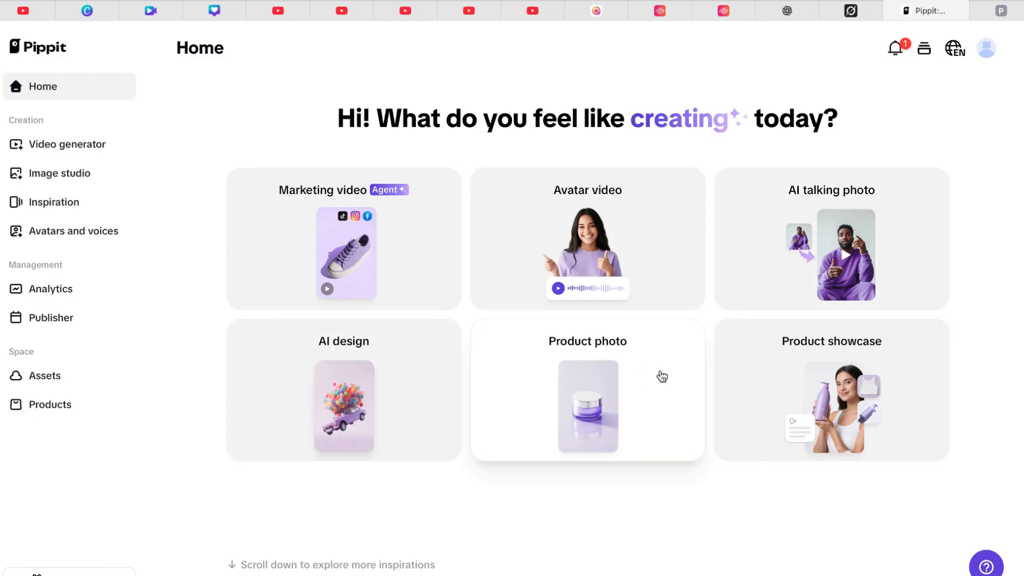
pyautogui.moveTo(807, 253)
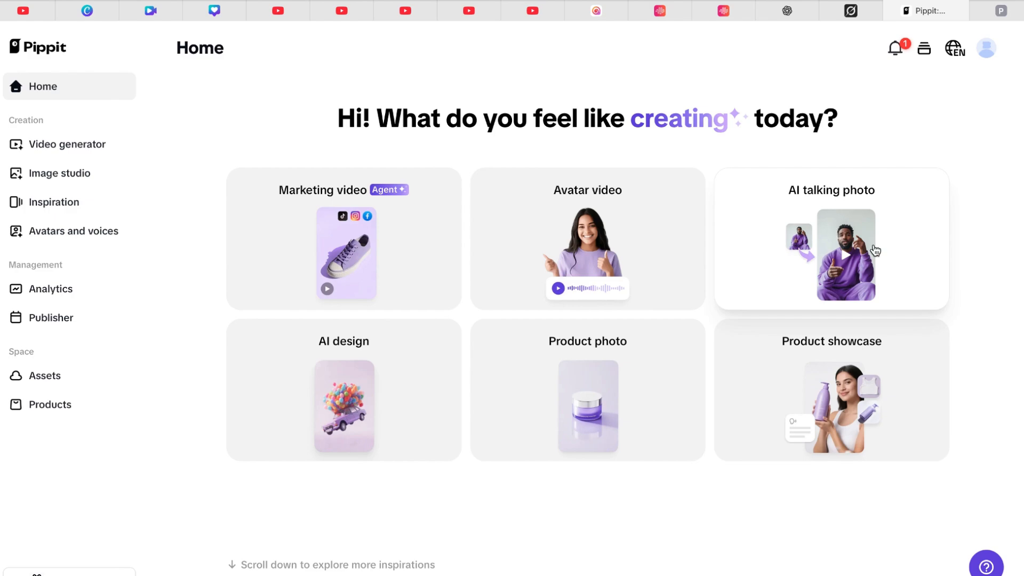
pyautogui.moveTo(843, 228)
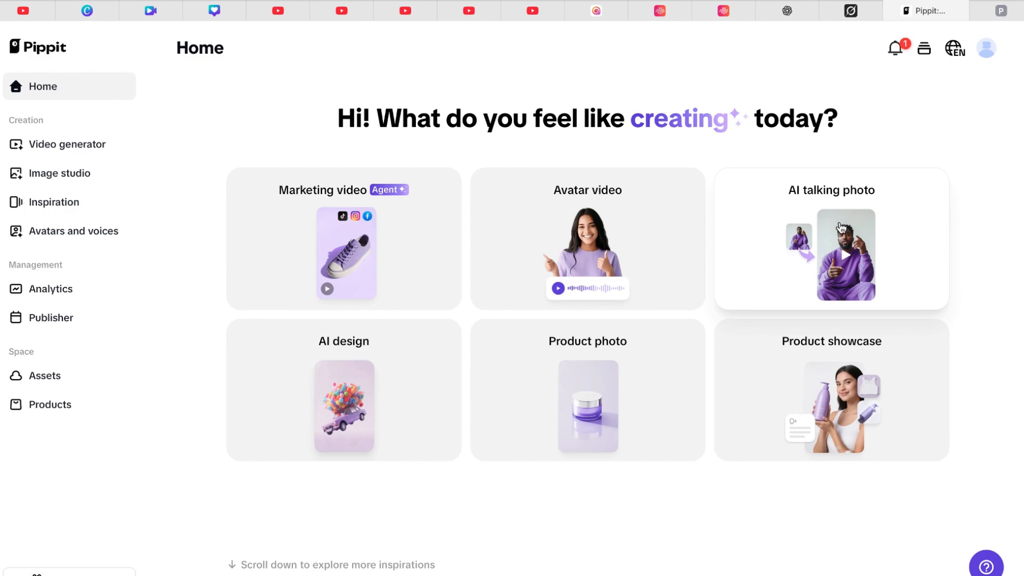
# Start a new AI talking photo video from the Home page tile
pyautogui.click(830, 238)
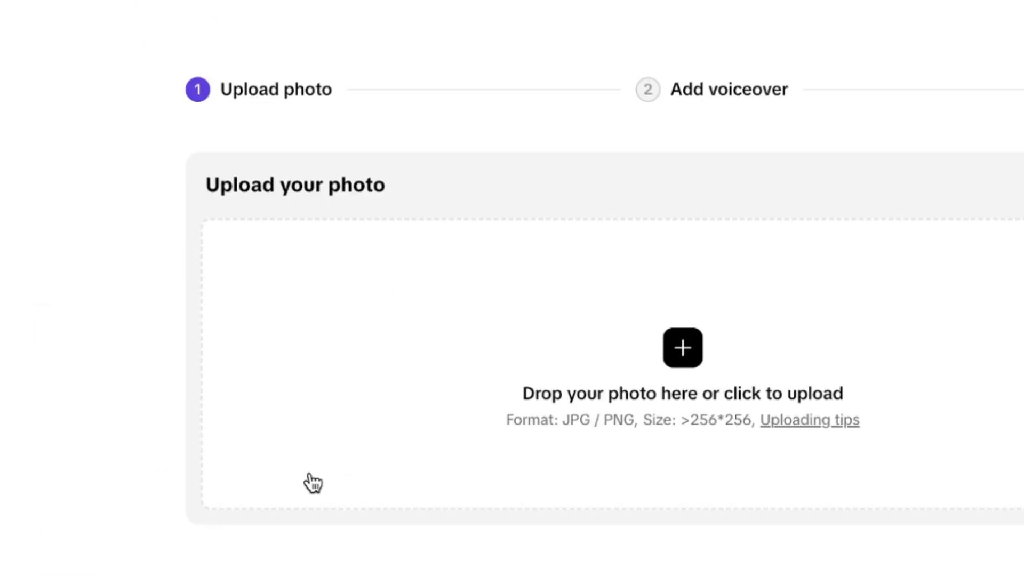
pyautogui.moveTo(907, 159)
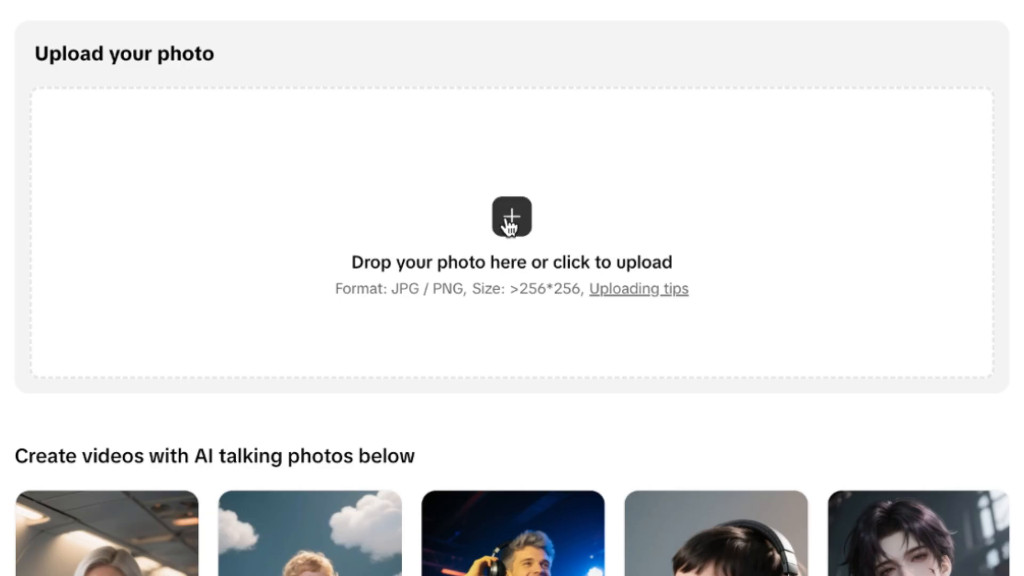
pyautogui.moveTo(506, 253)
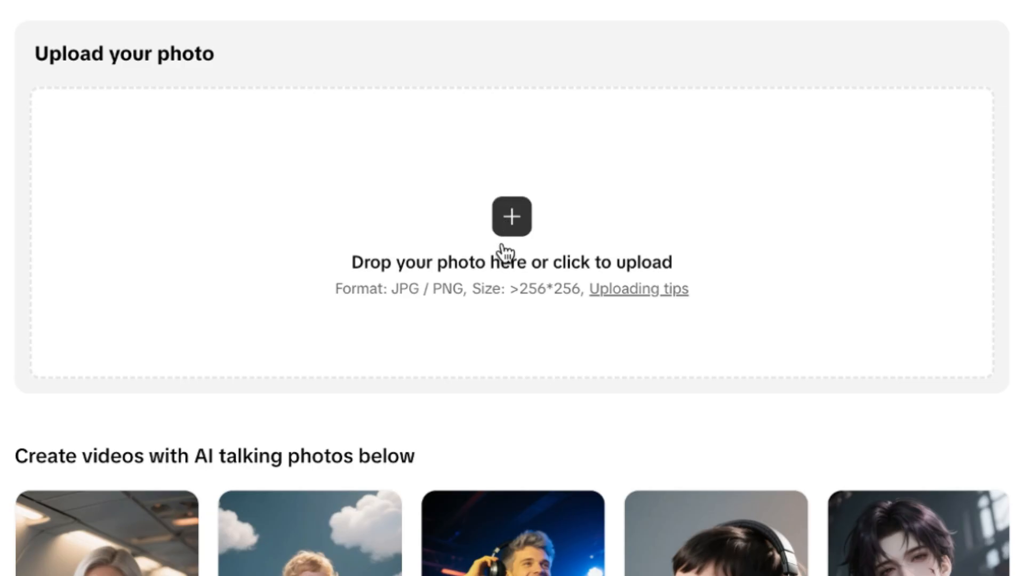
pyautogui.moveTo(511, 235)
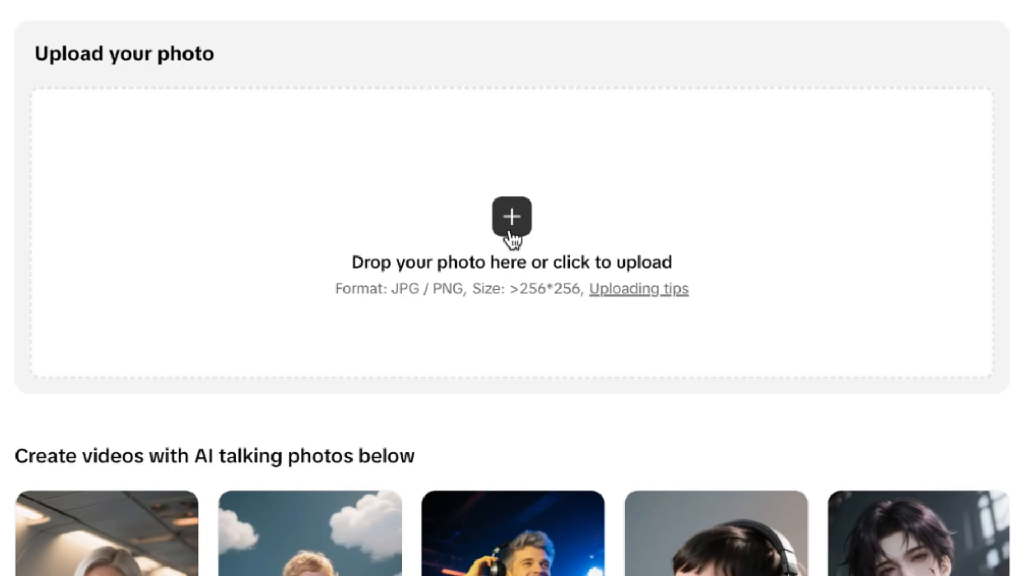
# Upload man-4333898_1280.jpg, the laughing man in a hat, from Downloads
pyautogui.click(512, 216)
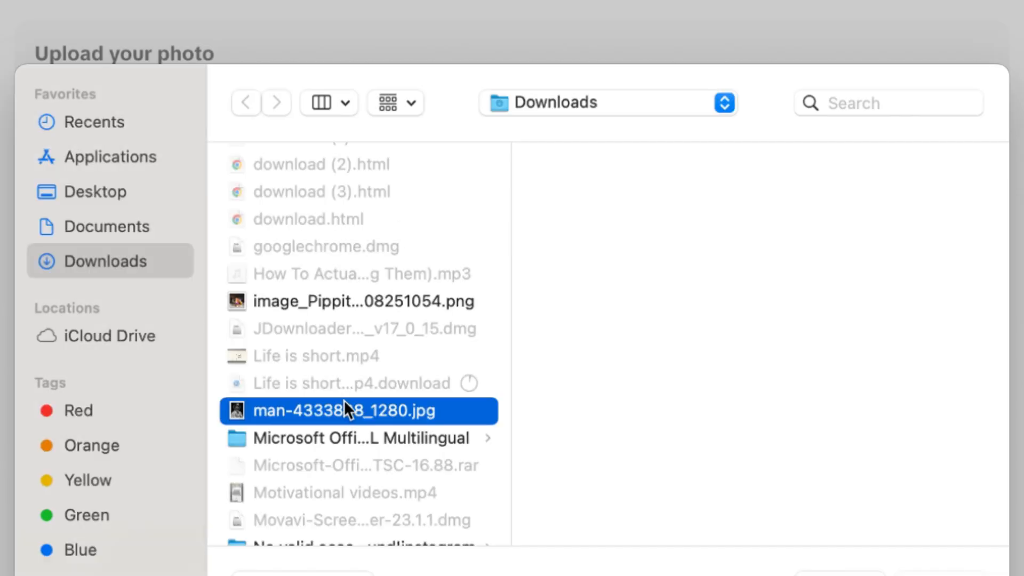
pyautogui.click(361, 411)
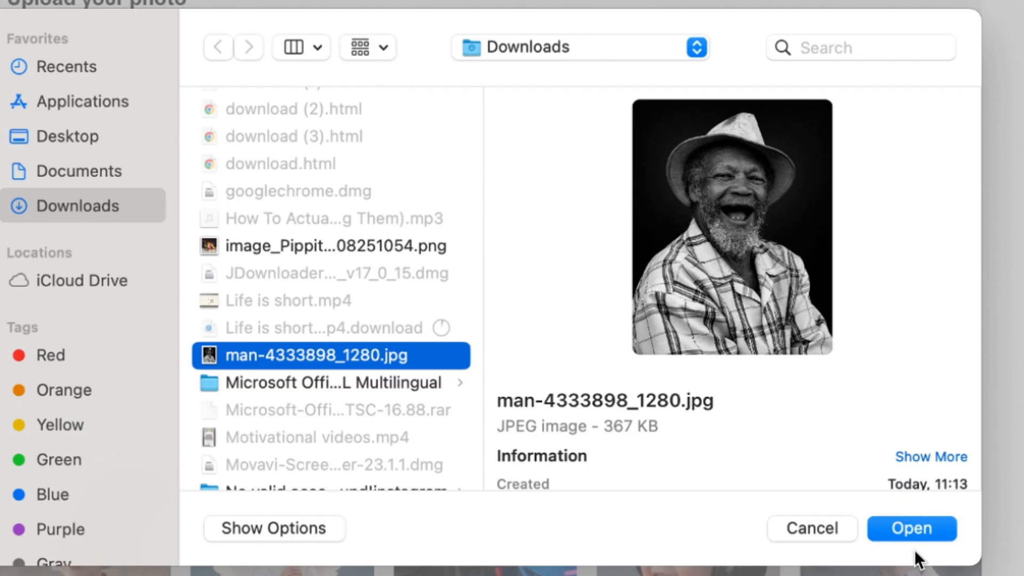
pyautogui.click(910, 528)
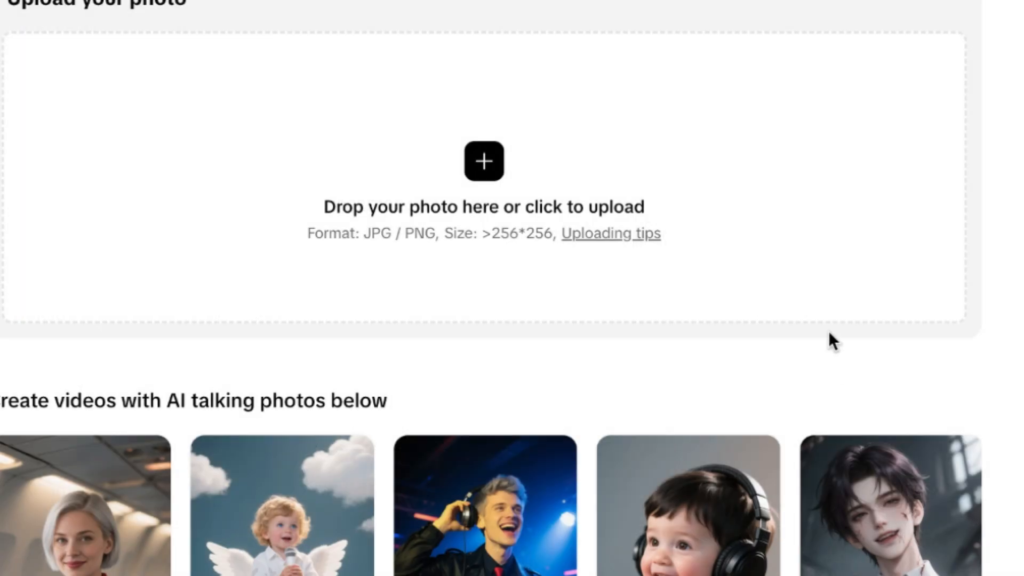
# Accept the default crop at 0° rotation so the photo goes to verification
pyautogui.click(483, 161)
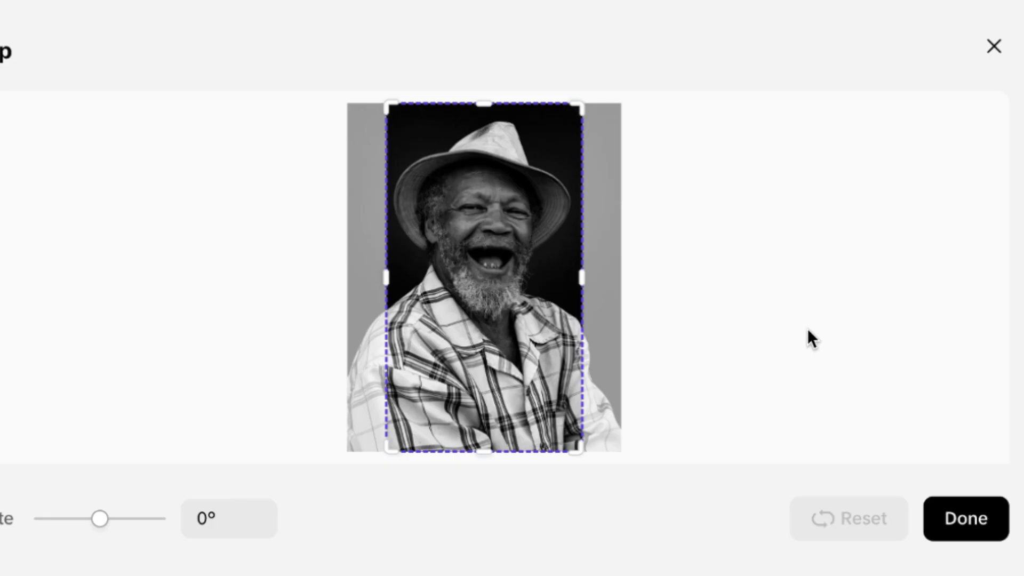
pyautogui.moveTo(134, 336)
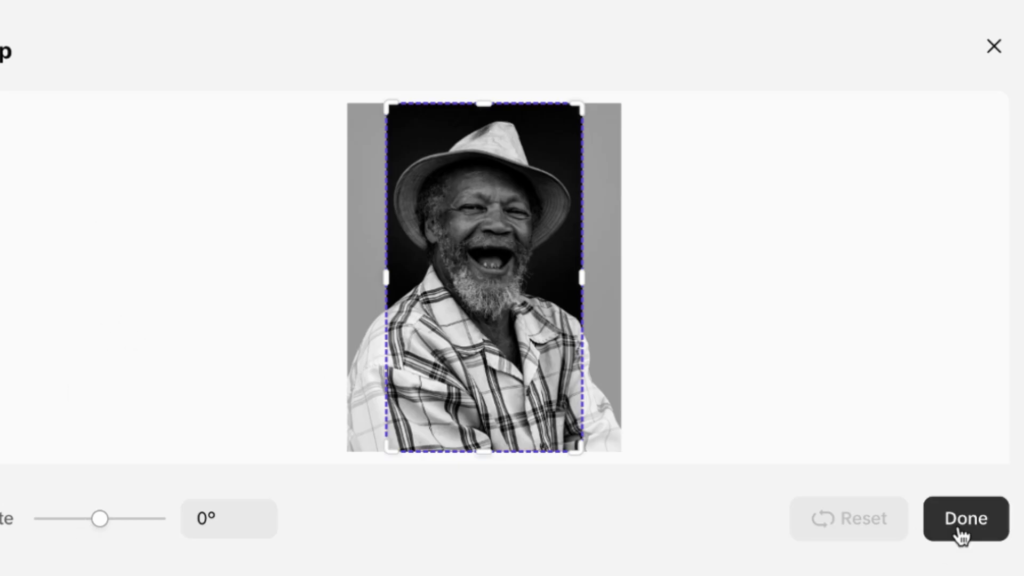
pyautogui.click(964, 518)
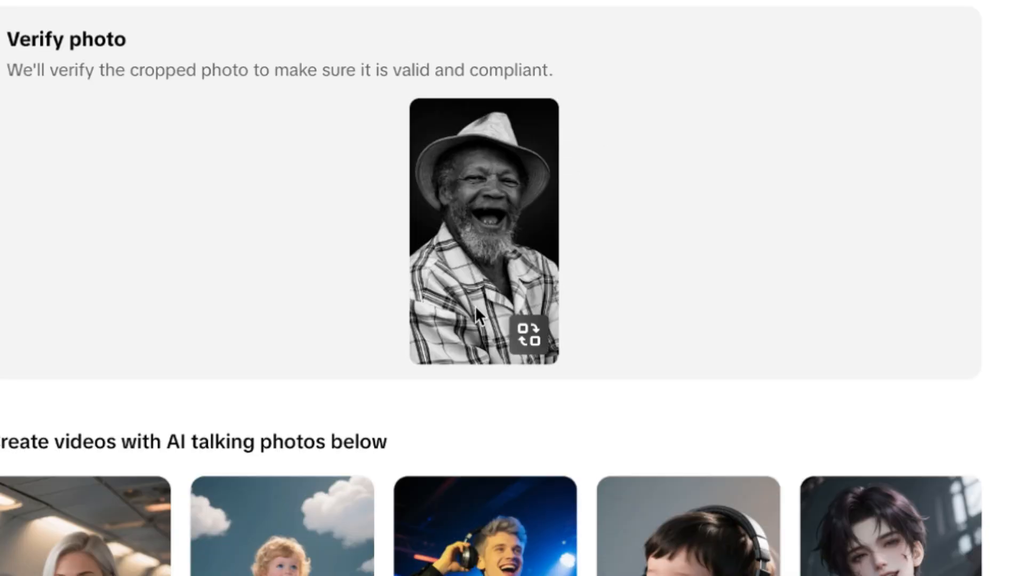
pyautogui.scroll(-3)
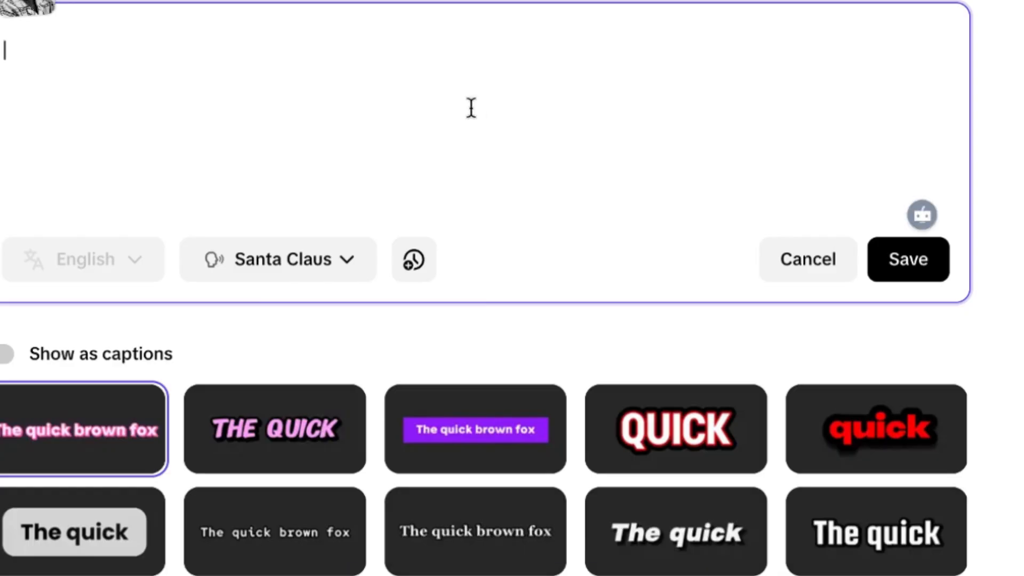
# Write the script 'Hello and welcome to my channel. Please remember to subscribe.' and choose the Derek voice after previewing it
pyautogui.write('Hello and welcome to my channel. Please remember to subscribe.')
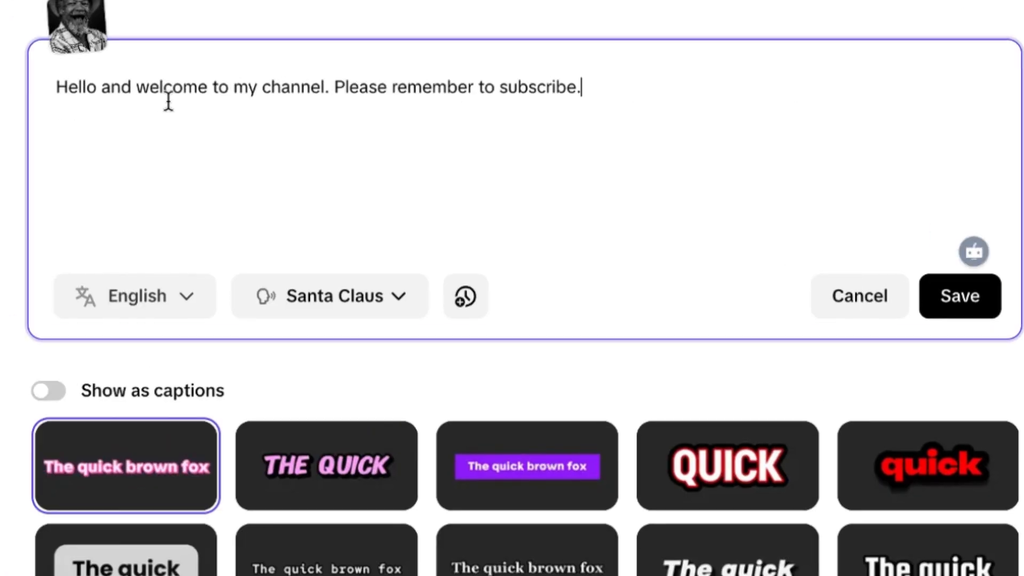
pyautogui.moveTo(591, 88)
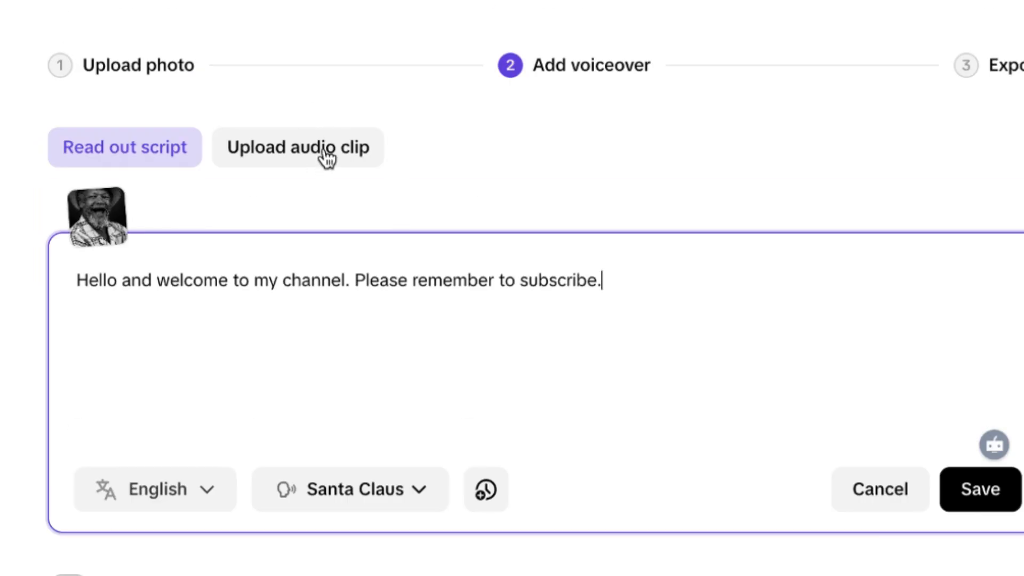
pyautogui.moveTo(291, 515)
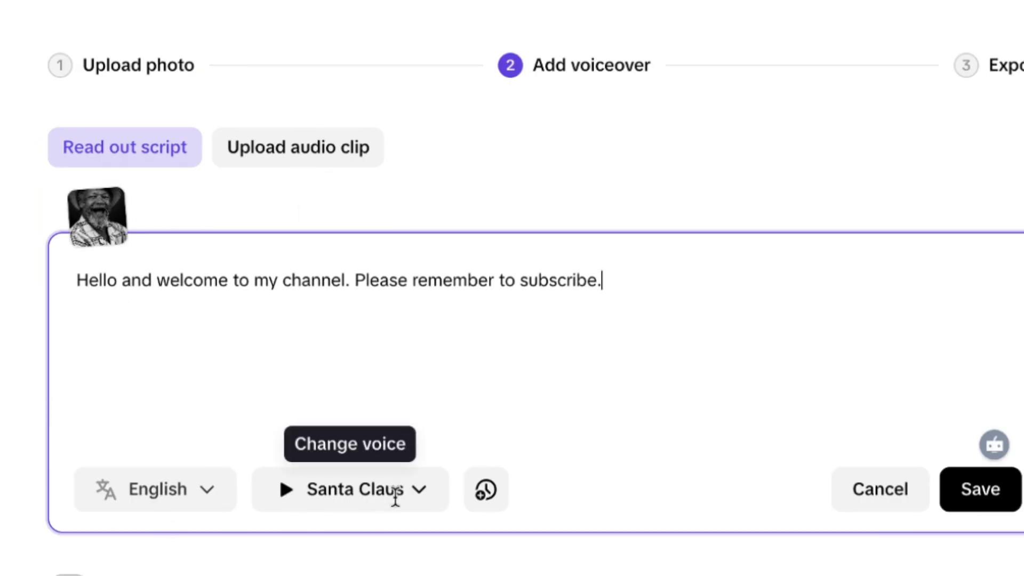
pyautogui.moveTo(431, 493)
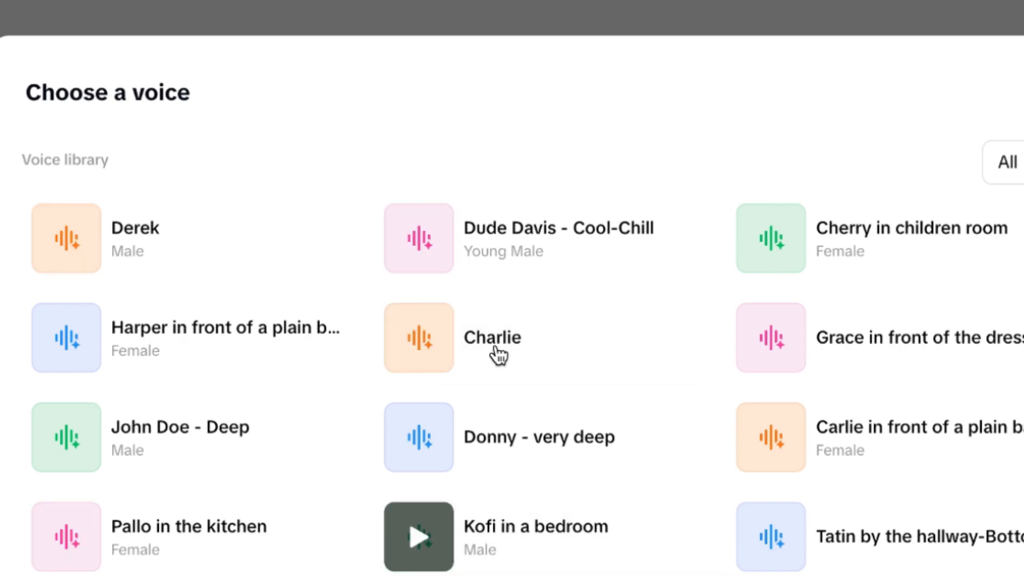
pyautogui.click(65, 238)
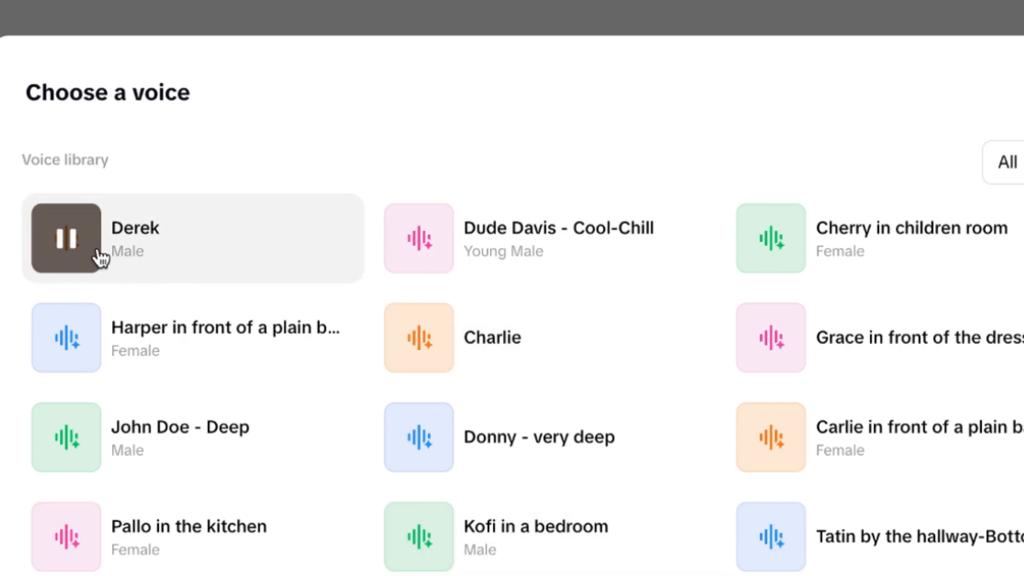
pyautogui.click(66, 238)
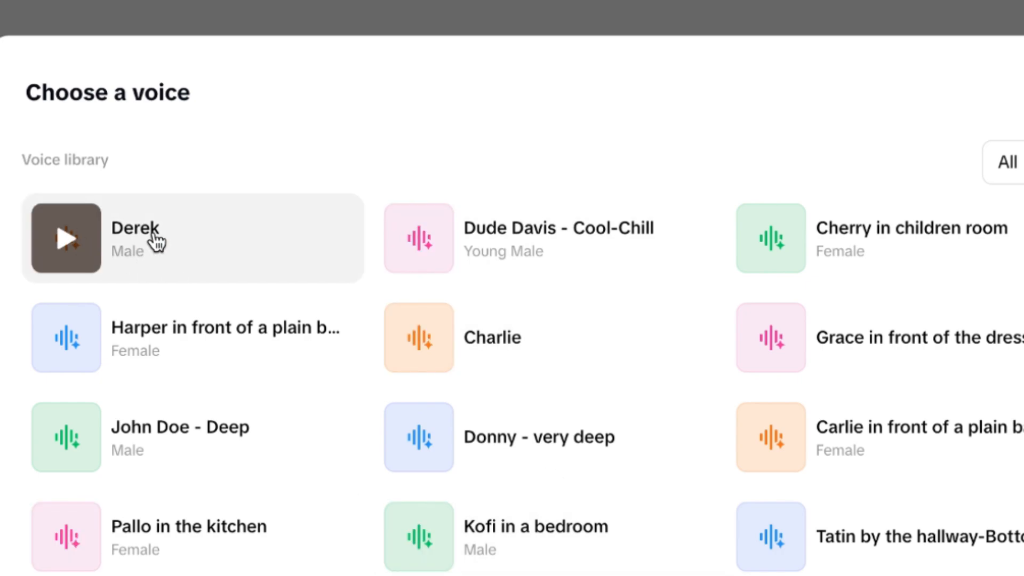
pyautogui.click(196, 238)
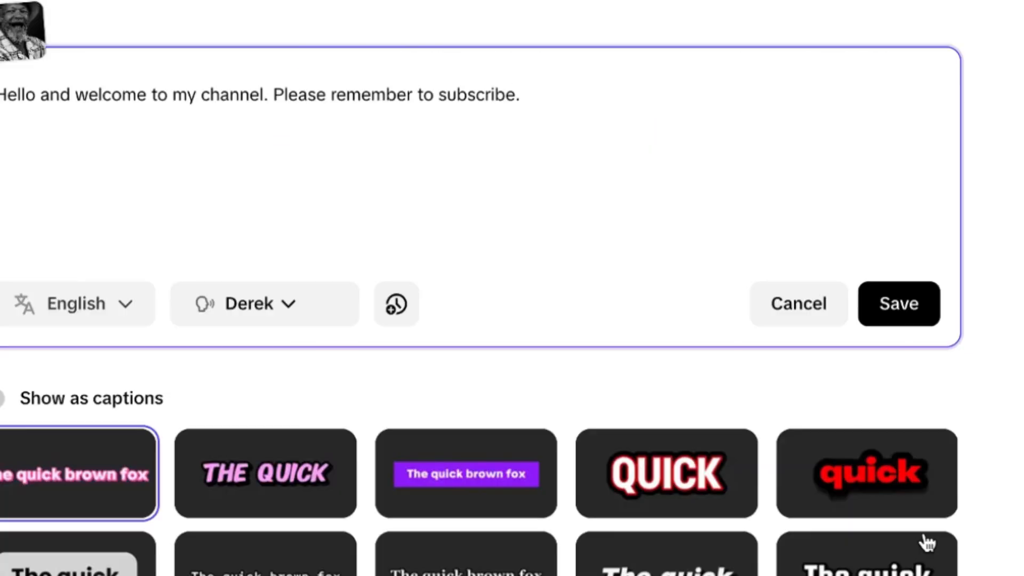
pyautogui.moveTo(396, 303)
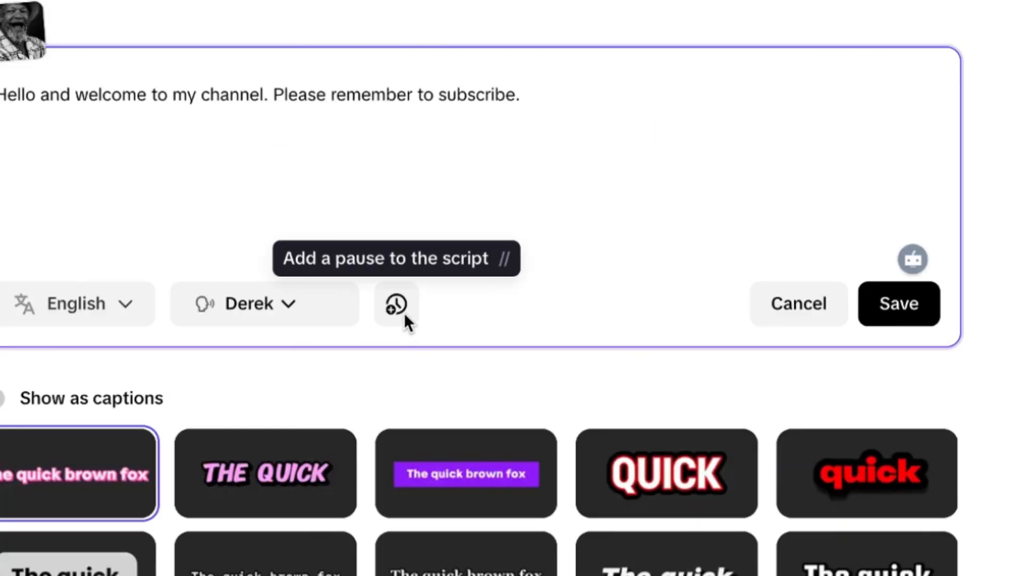
# Choose the grey rounded-box 'The quick' caption style from the list
pyautogui.scroll(-3)
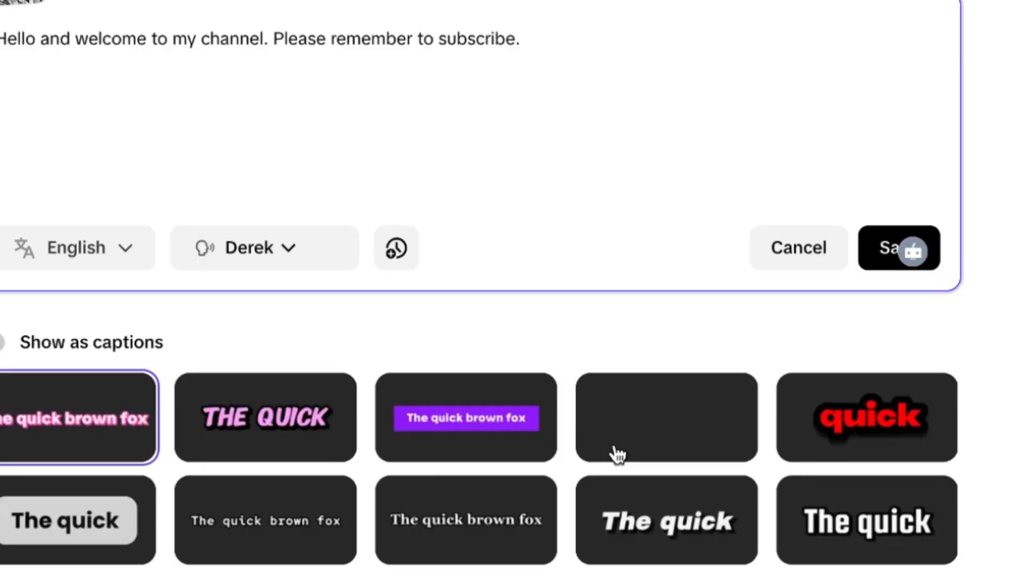
pyautogui.scroll(-3)
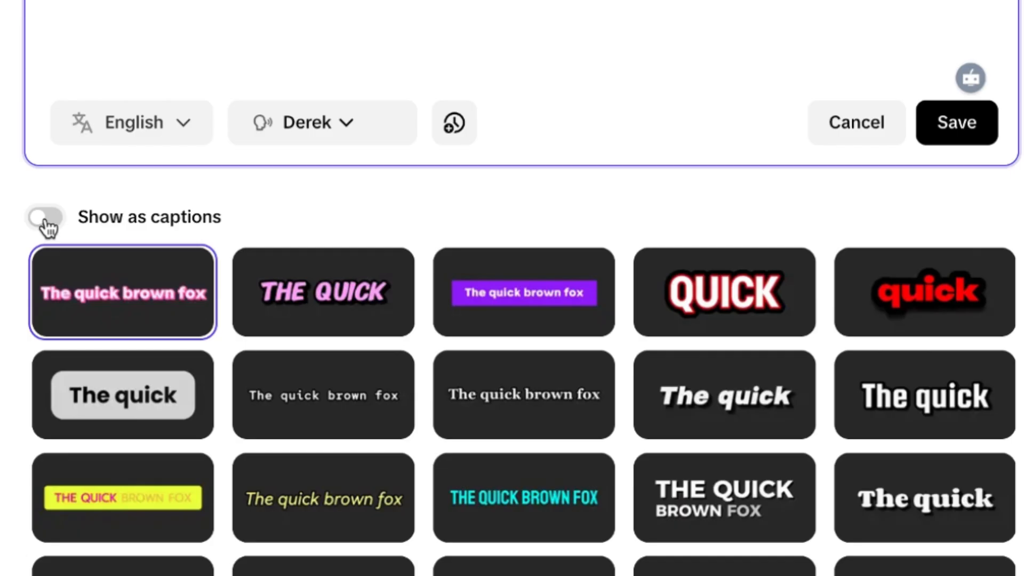
pyautogui.scroll(-3)
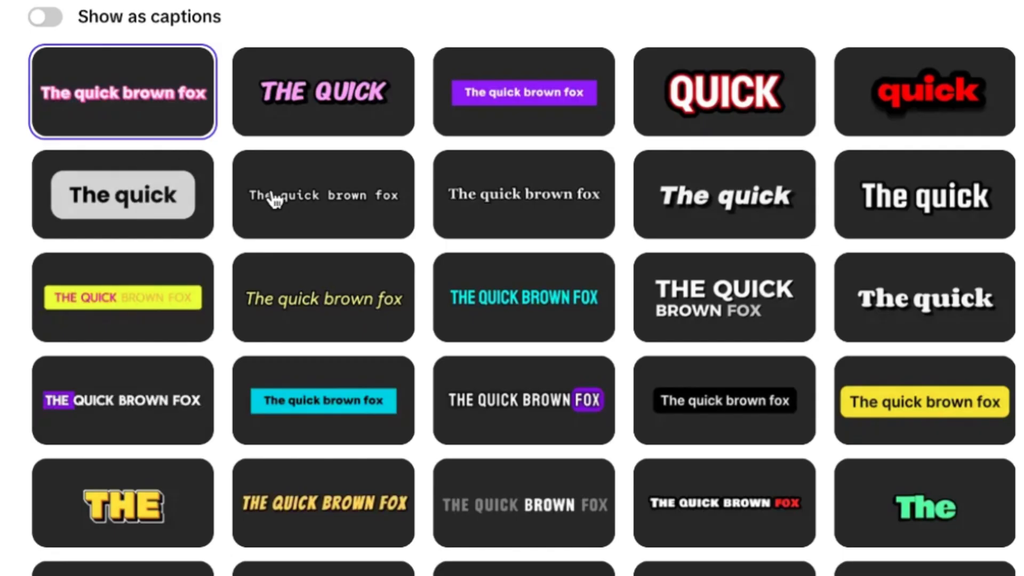
pyautogui.moveTo(137, 355)
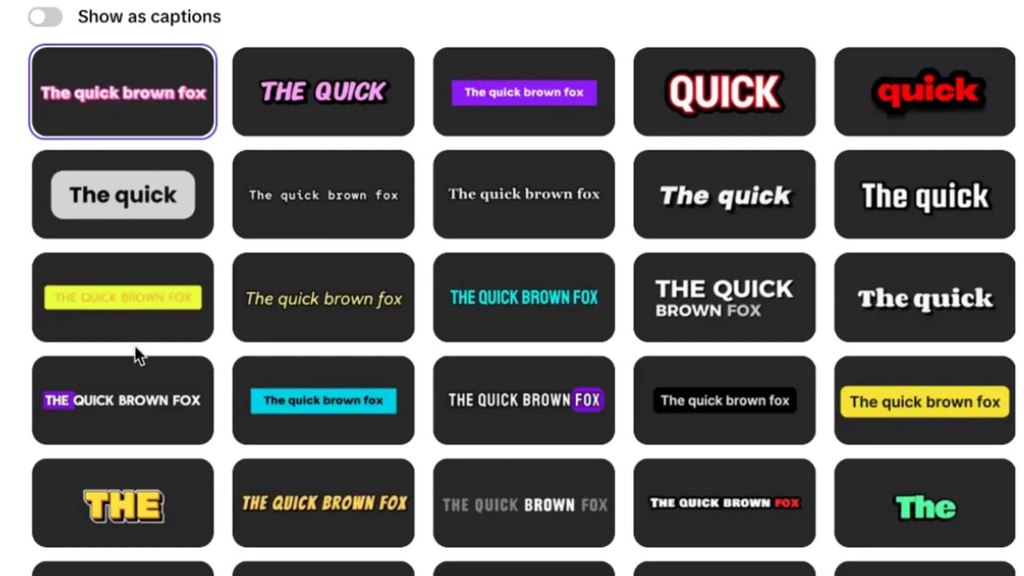
pyautogui.click(122, 194)
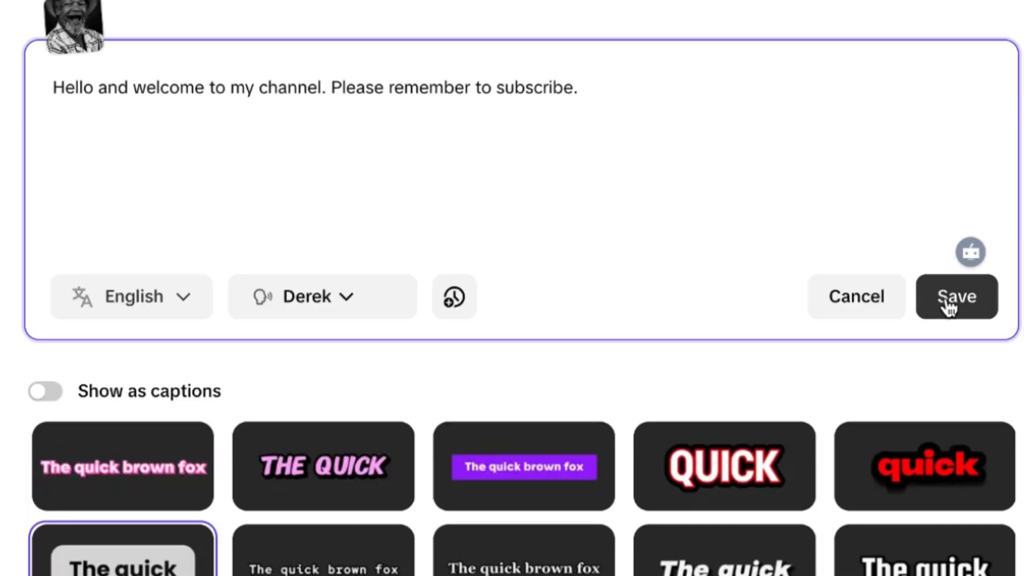
# Save the Derek-voiced script and turn on Show as captions
pyautogui.click(955, 296)
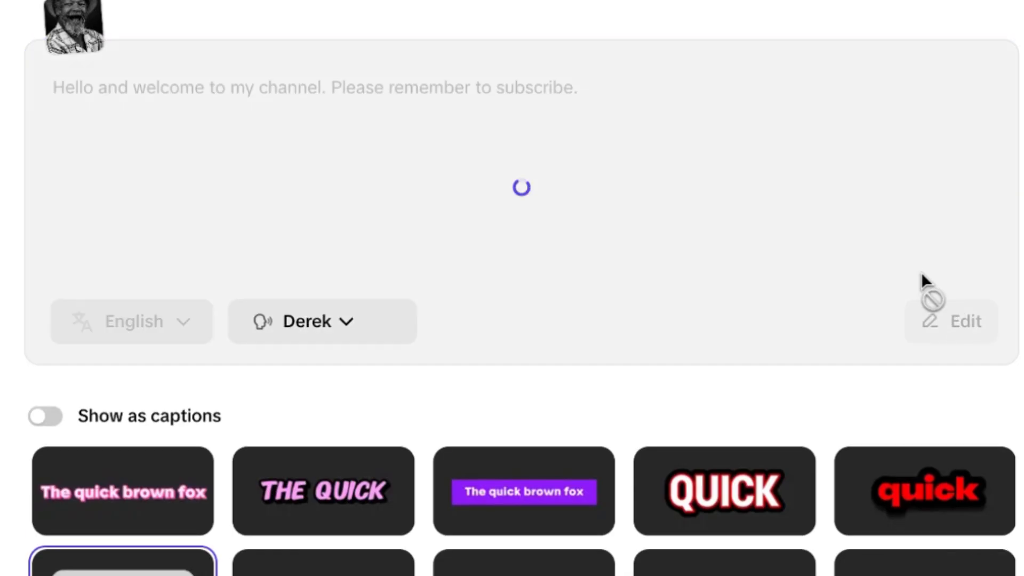
pyautogui.click(45, 416)
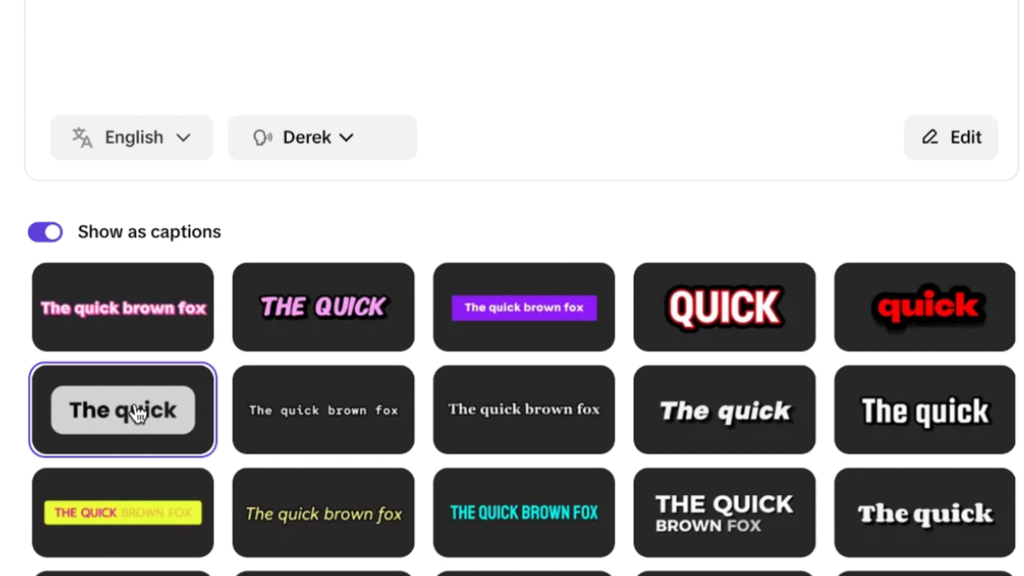
pyautogui.scroll(-3)
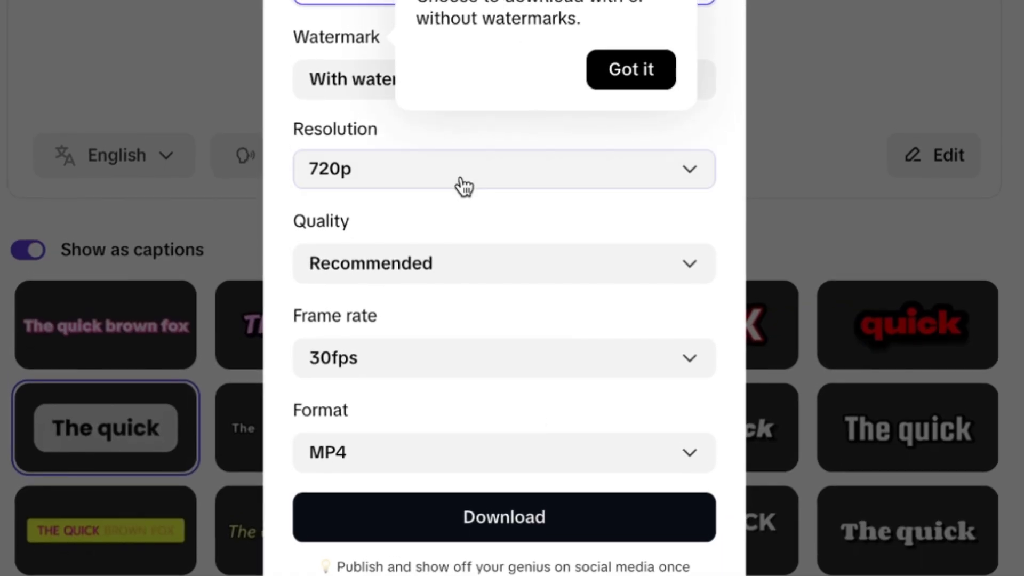
# Download the video as 720p 30fps MP4 with no watermark
pyautogui.click(630, 70)
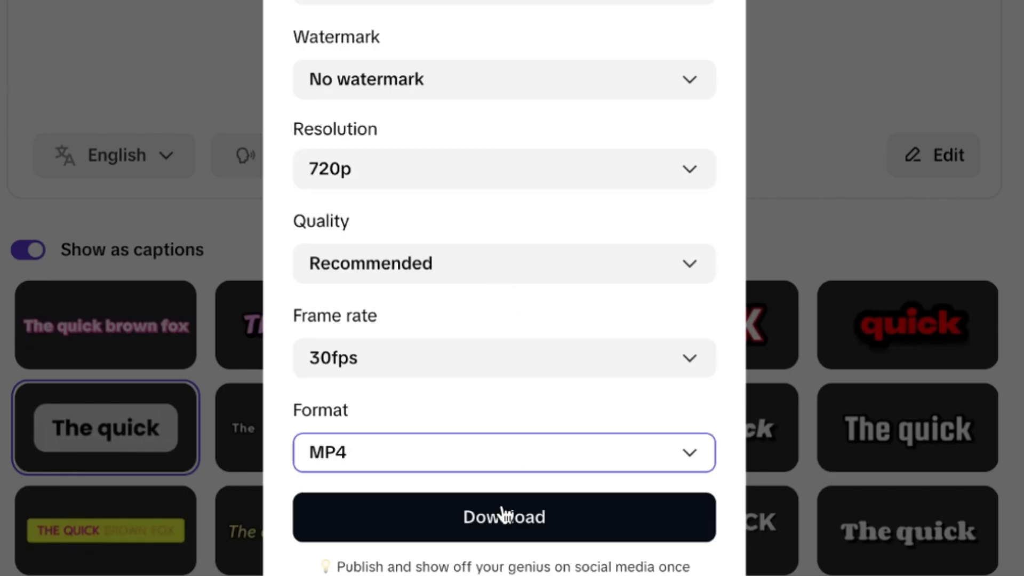
pyautogui.click(503, 517)
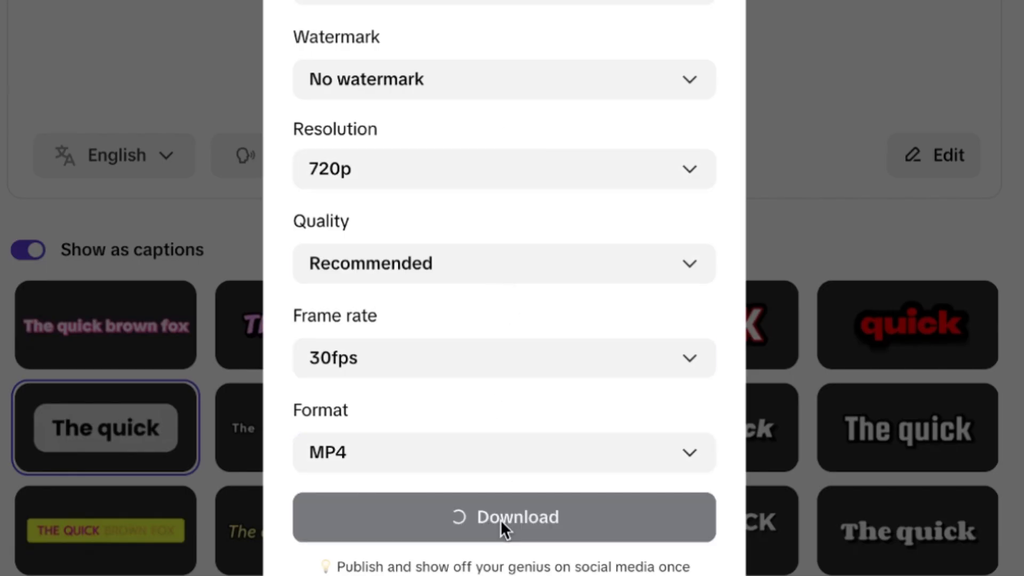
pyautogui.click(503, 517)
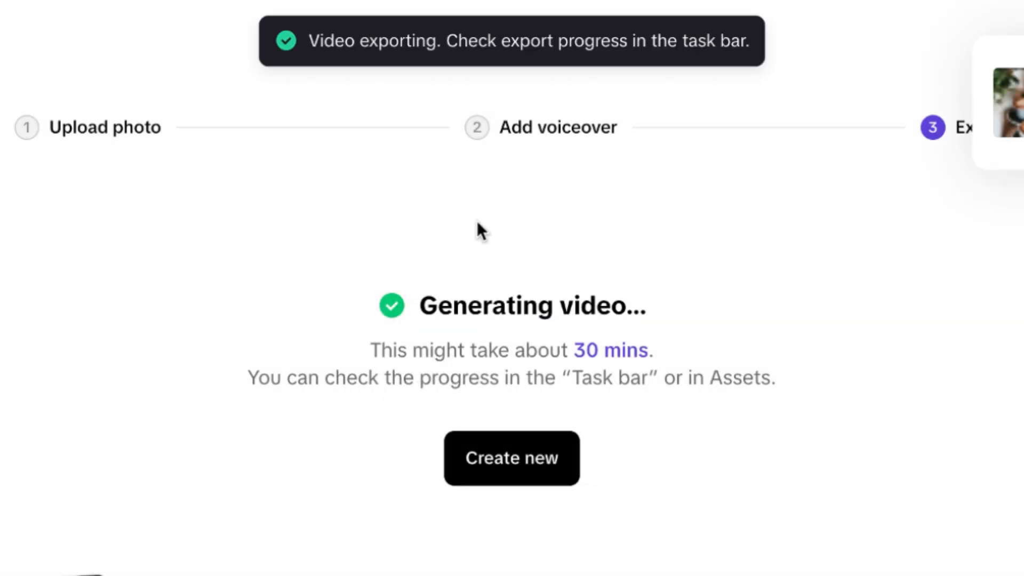
pyautogui.moveTo(702, 451)
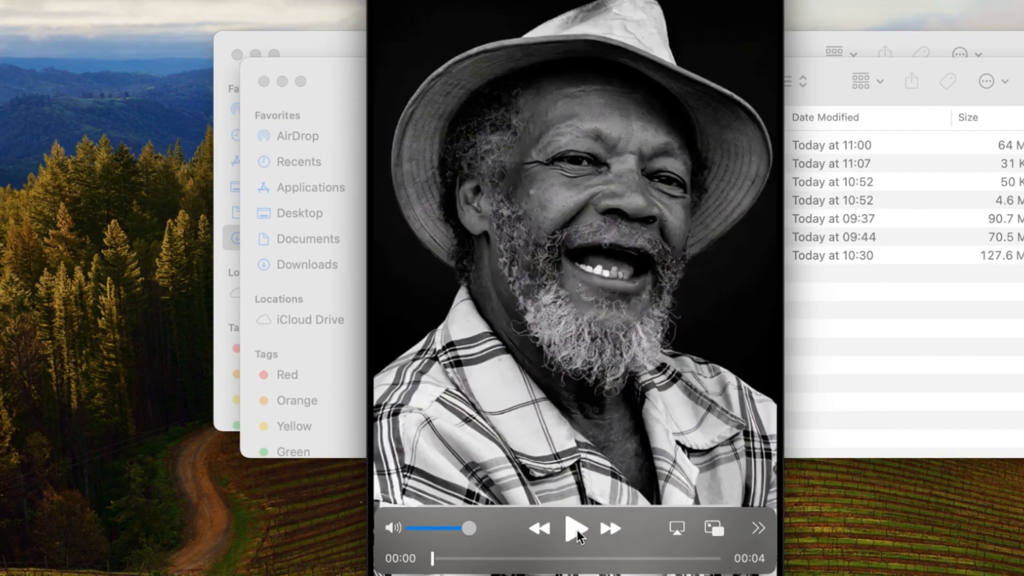
# Play the exported four-second talking photo video in QuickTime Player
pyautogui.click(576, 529)
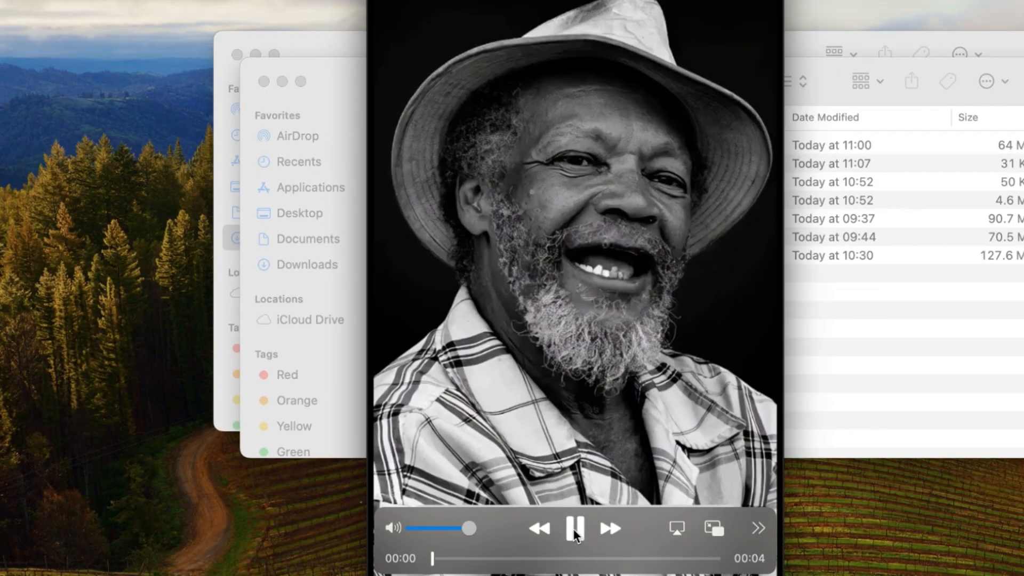